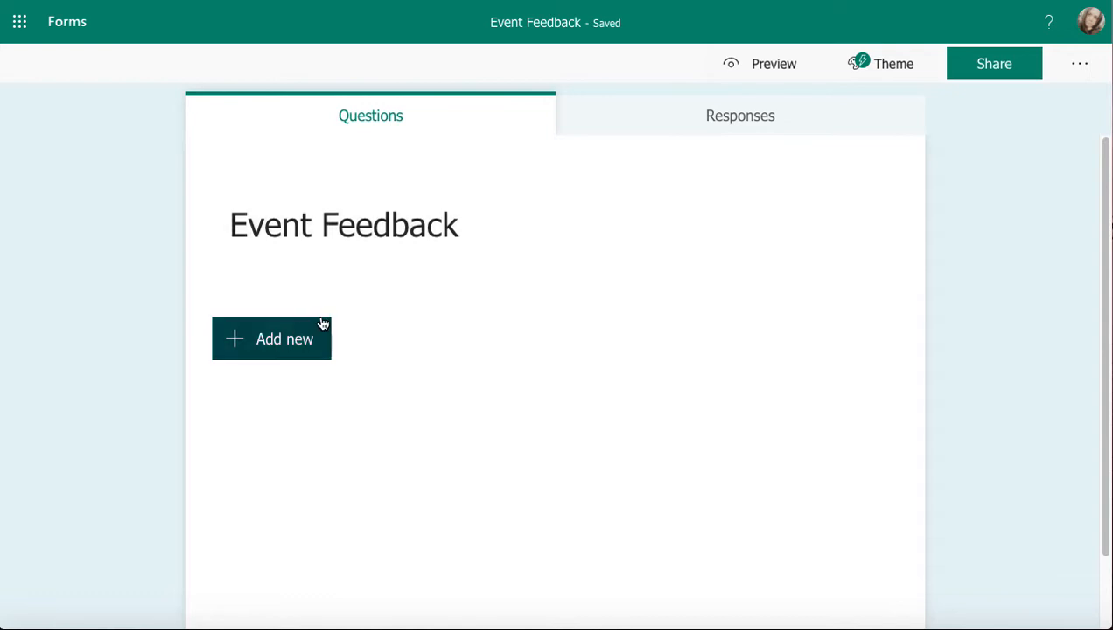
# Reveal the Add new question types and dismiss the recommended template questions panel.
pyautogui.click(271, 340)
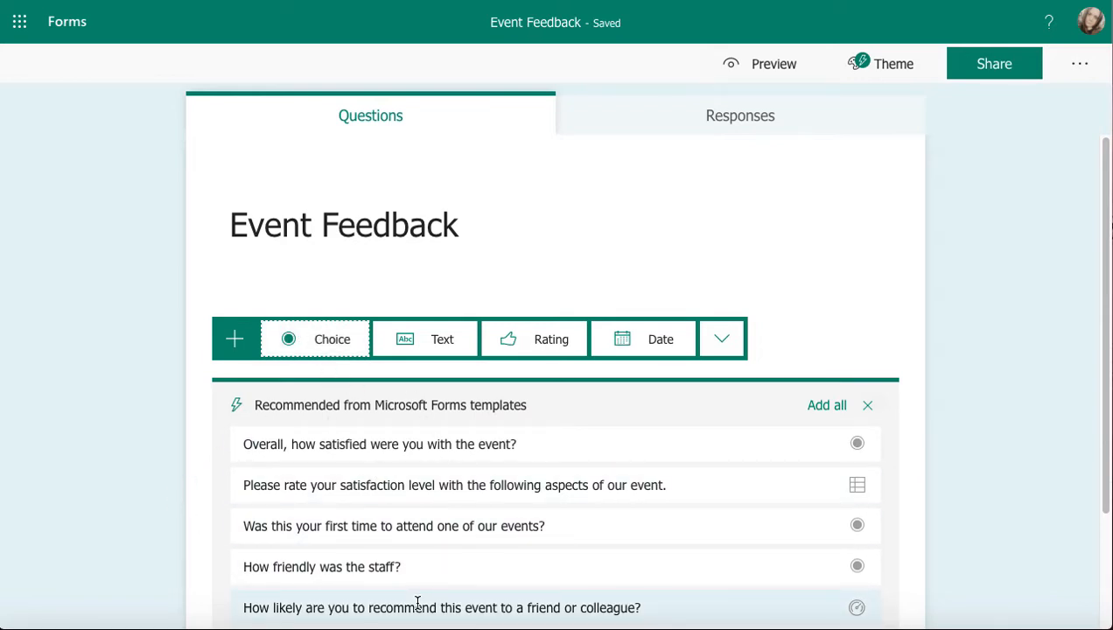
pyautogui.moveTo(416, 525)
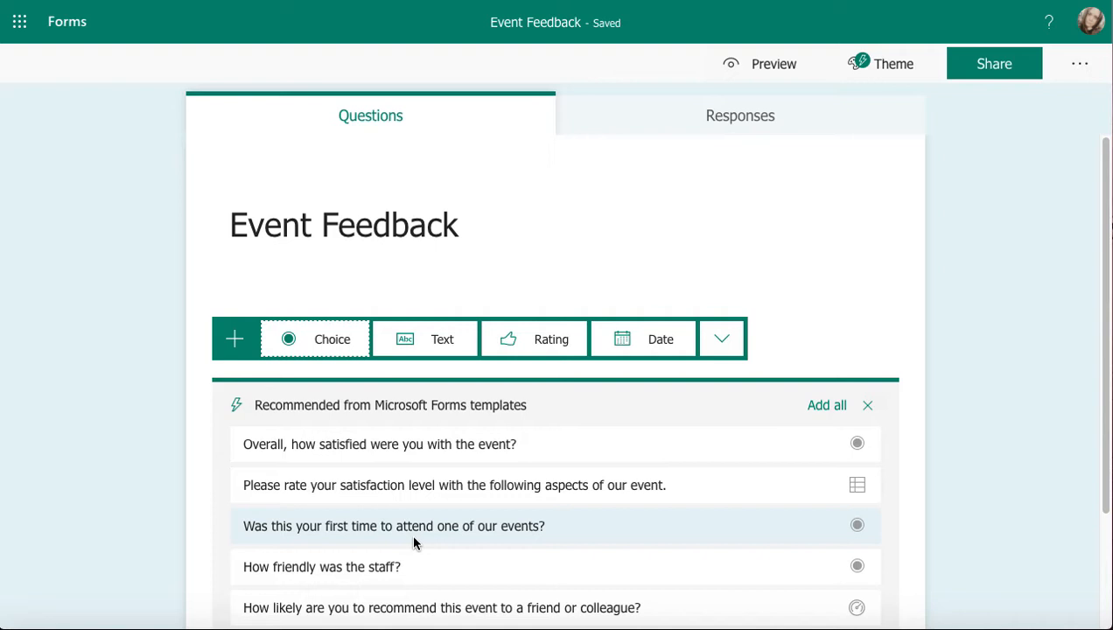
pyautogui.moveTo(827, 406)
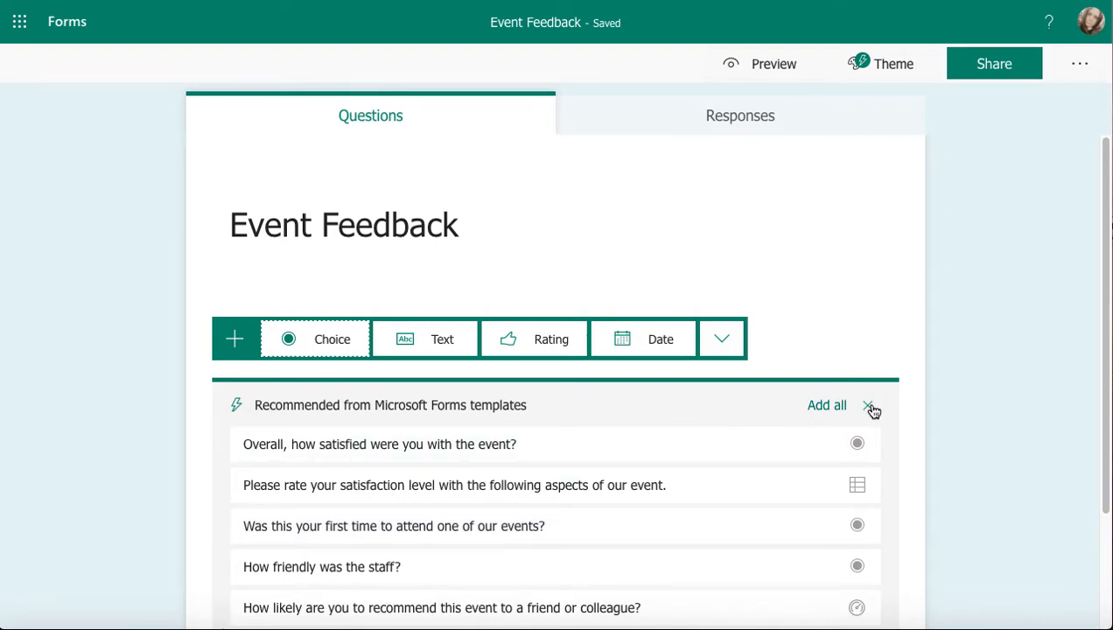
pyautogui.click(872, 406)
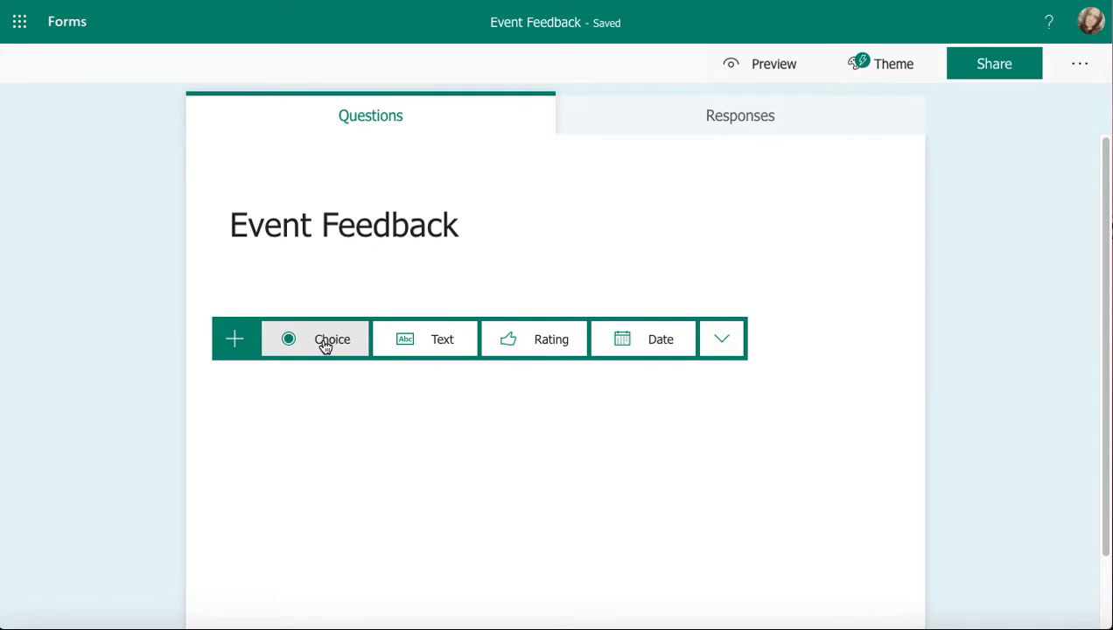
# Add a choice question reading 'What session did you attend?' with placeholder options.
pyautogui.click(333, 340)
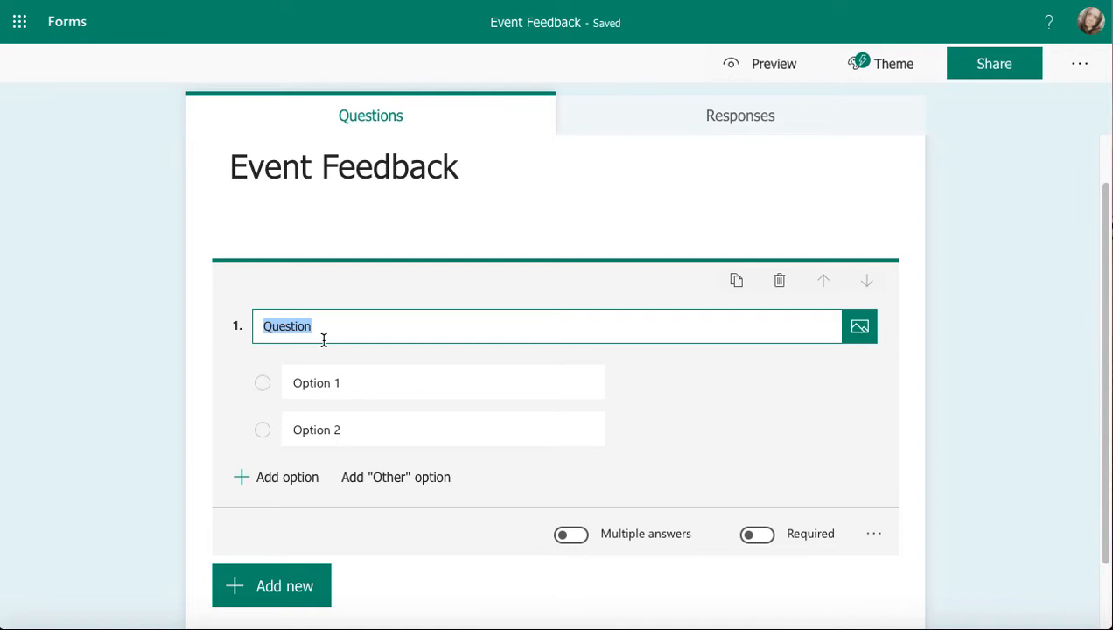
pyautogui.write('What sess')
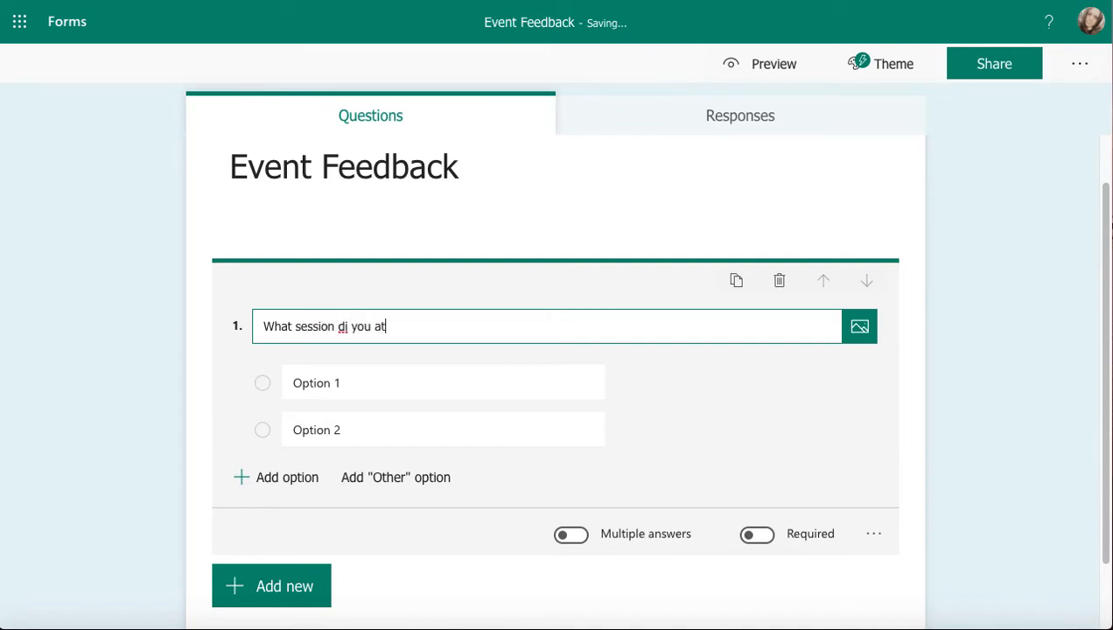
pyautogui.write('tend?')
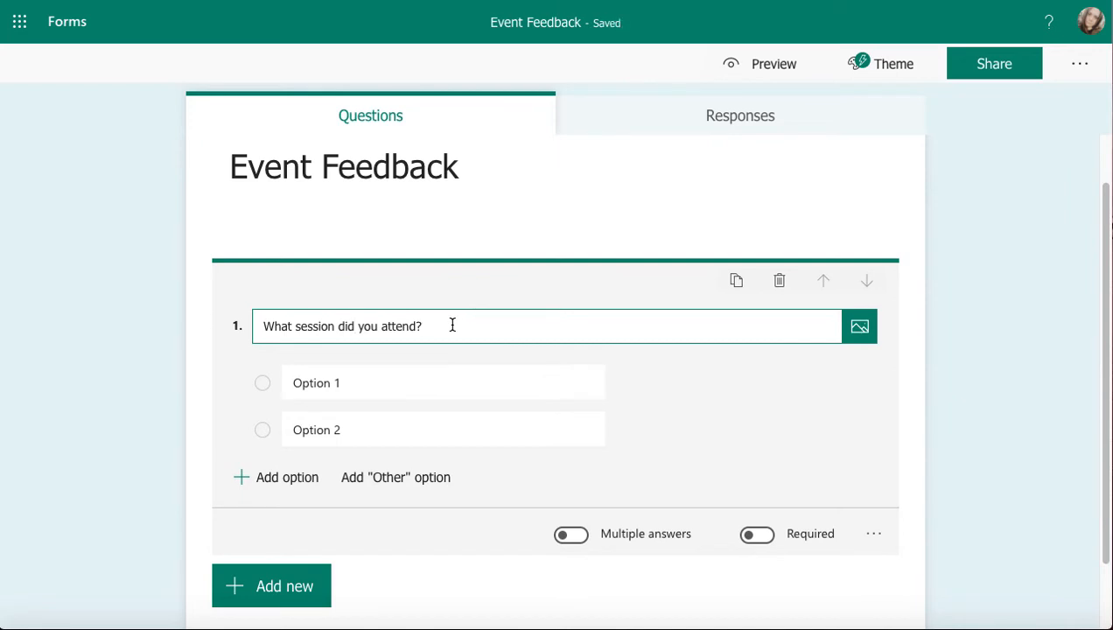
pyautogui.moveTo(788, 354)
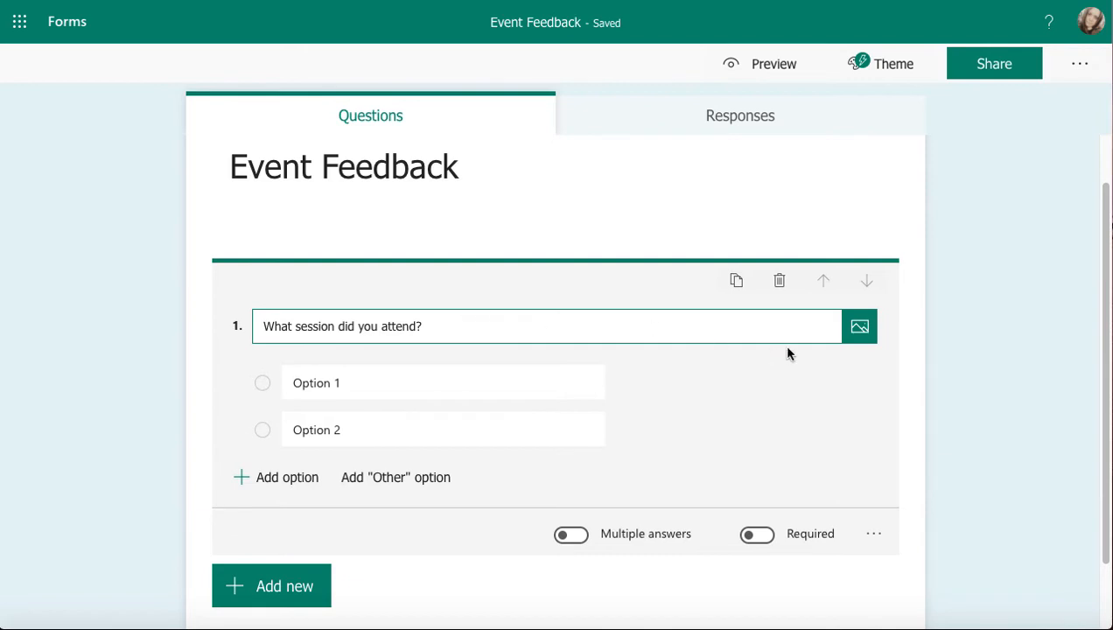
pyautogui.moveTo(860, 328)
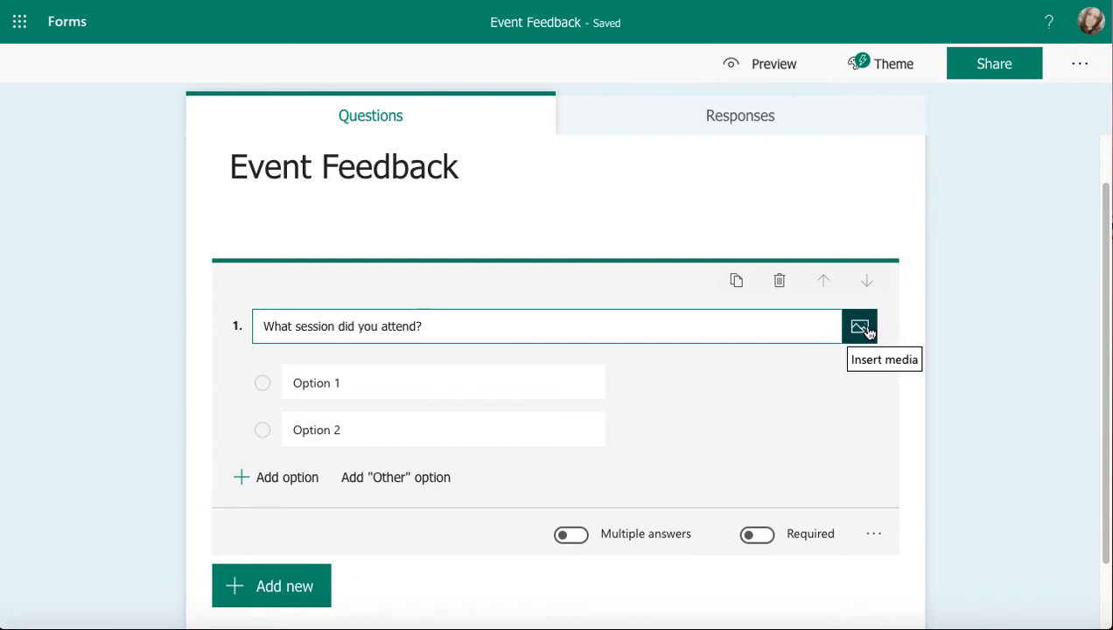
pyautogui.moveTo(859, 327)
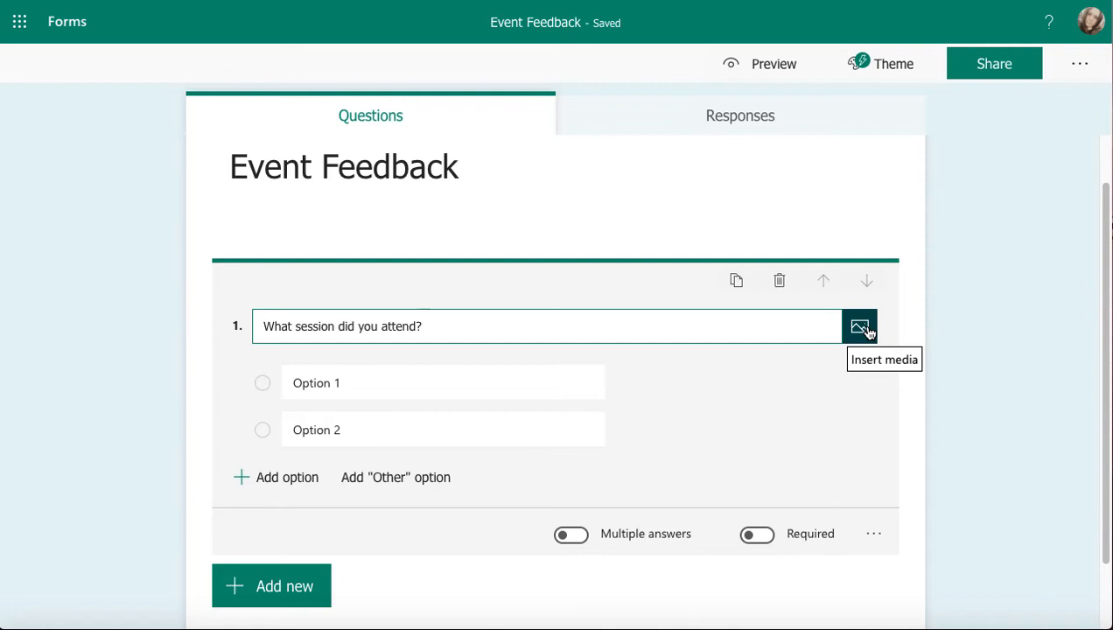
pyautogui.moveTo(567, 406)
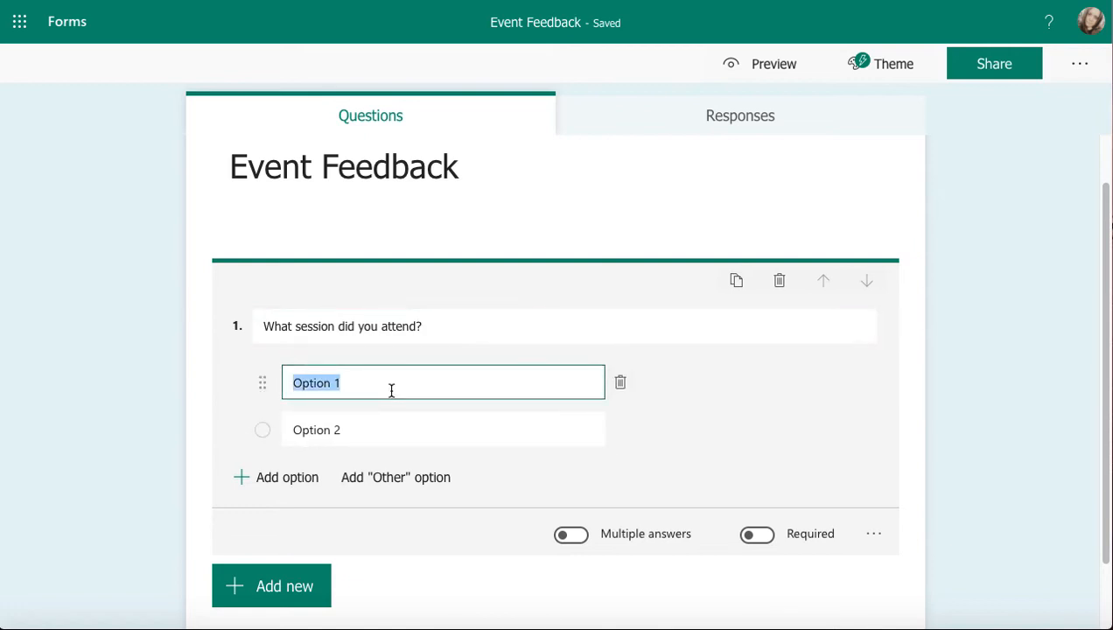
# Give the question answer options Monday, Tuesday and Wednesday.
pyautogui.write('m')
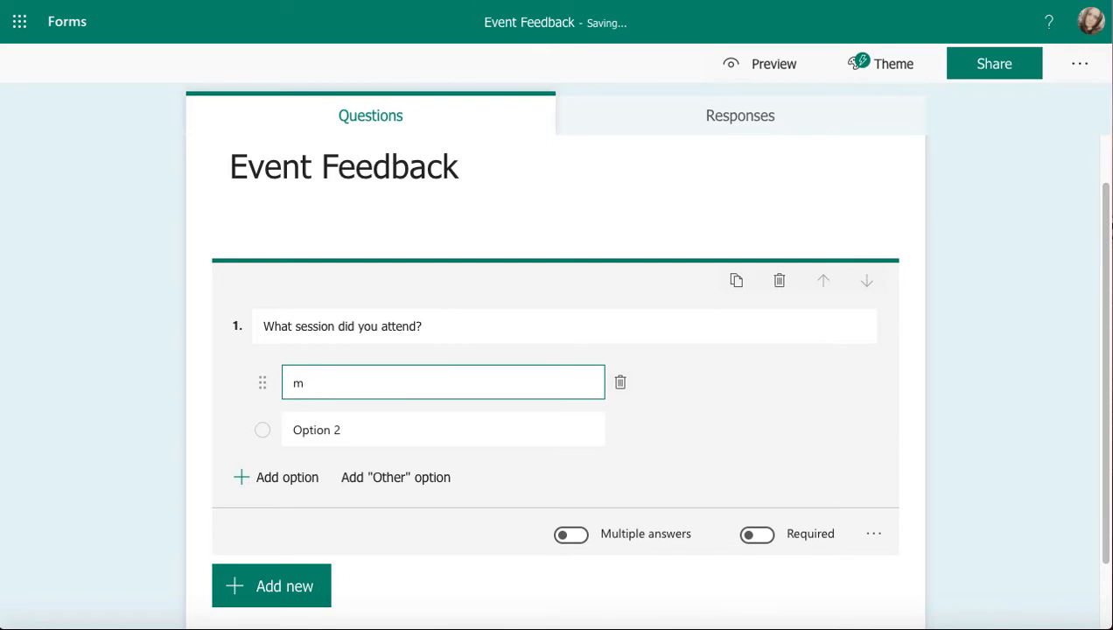
pyautogui.write('onday')
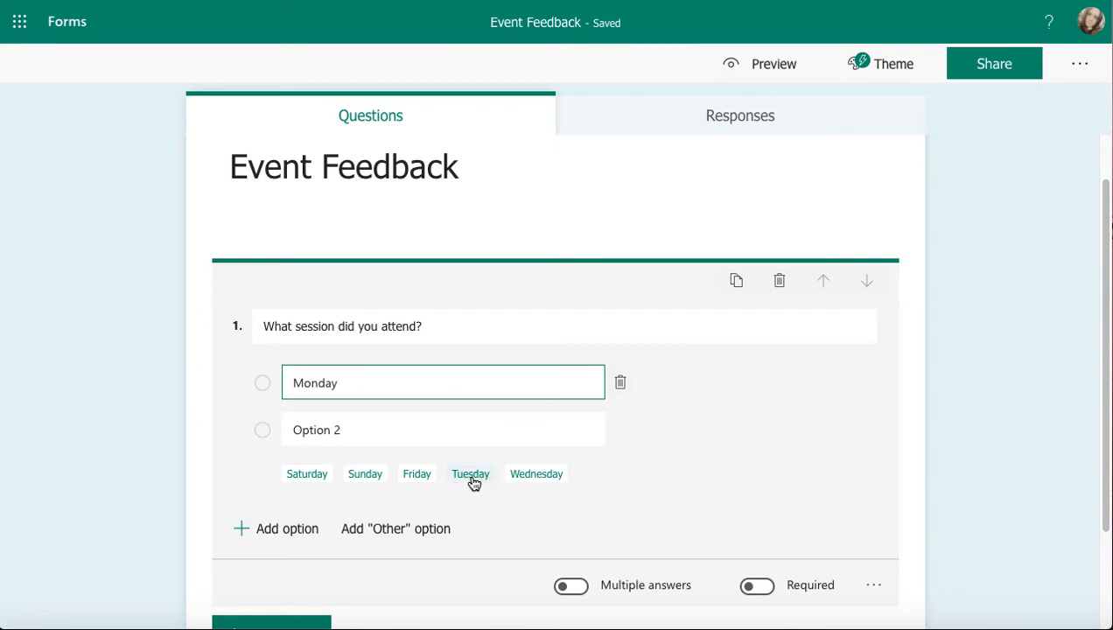
pyautogui.click(470, 472)
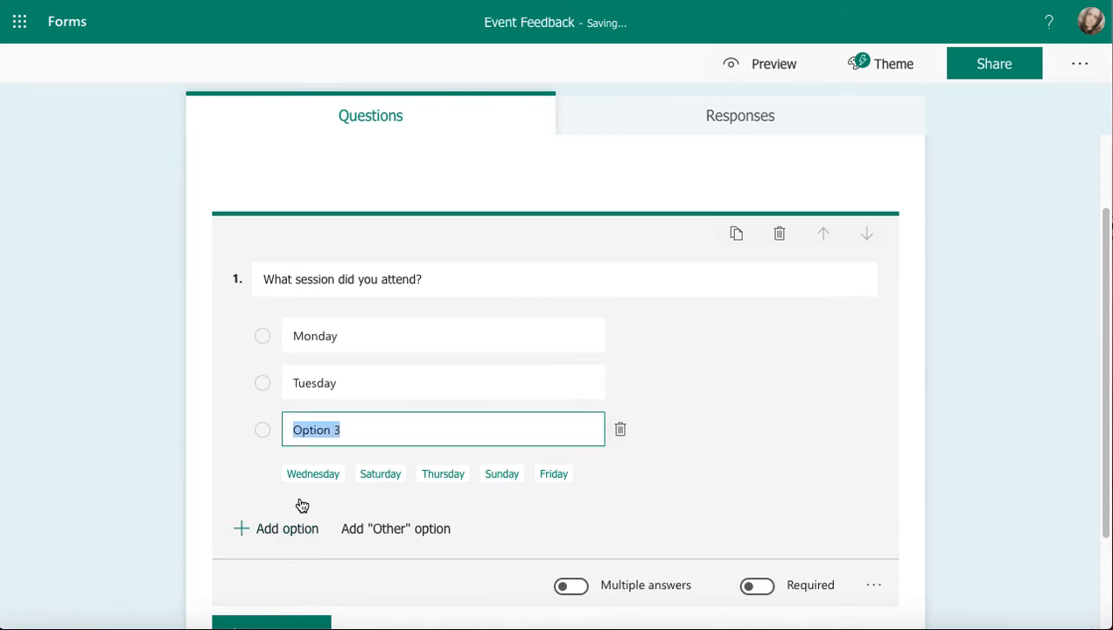
pyautogui.click(312, 473)
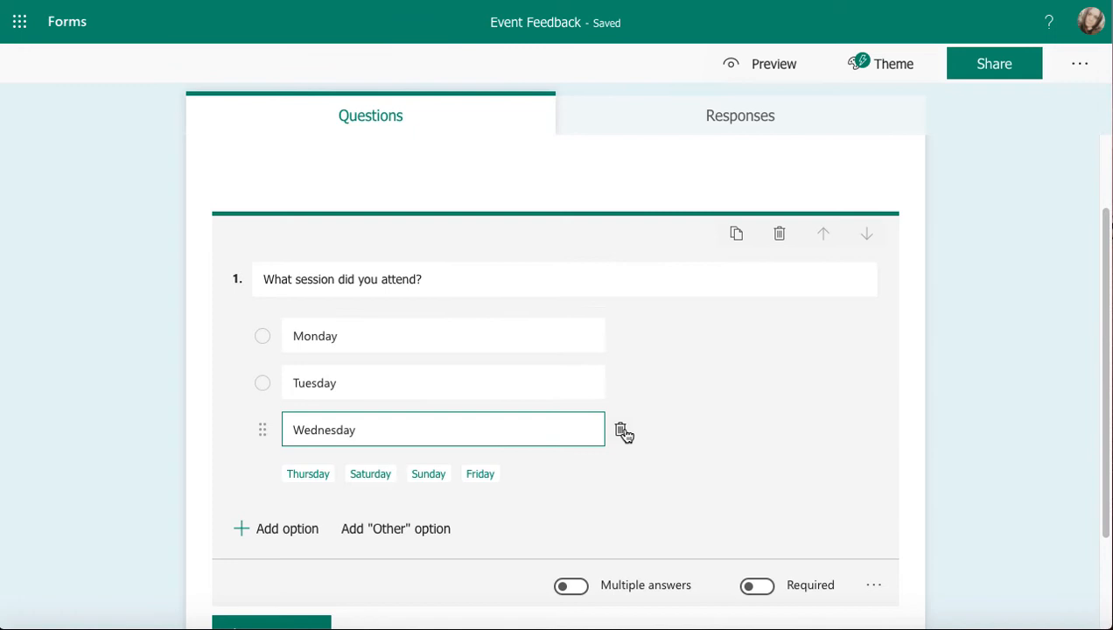
pyautogui.moveTo(623, 433)
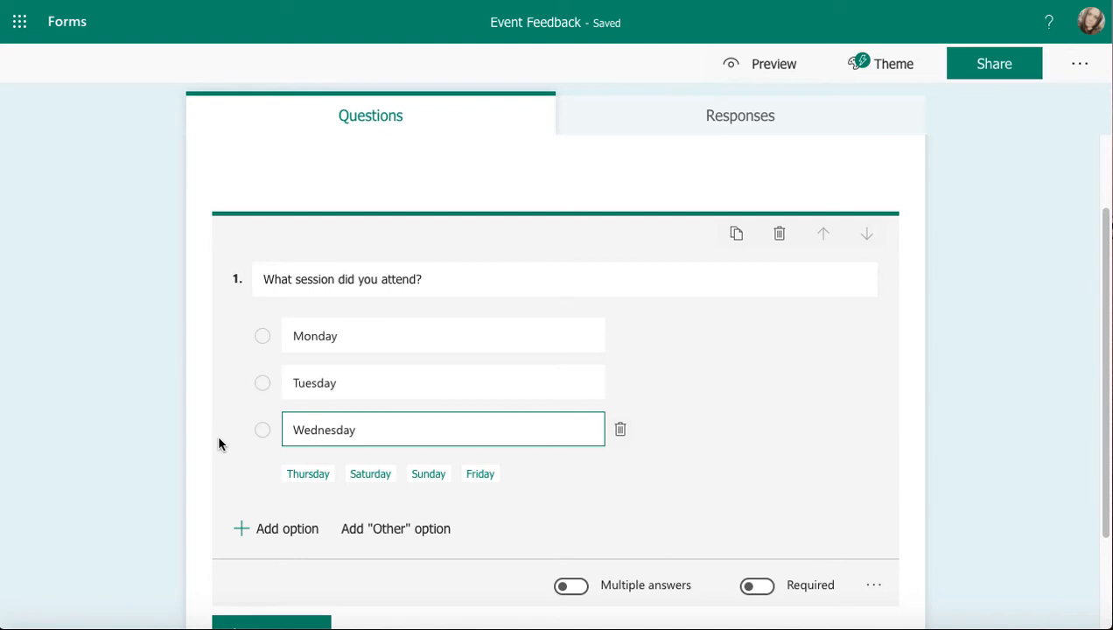
pyautogui.moveTo(326, 466)
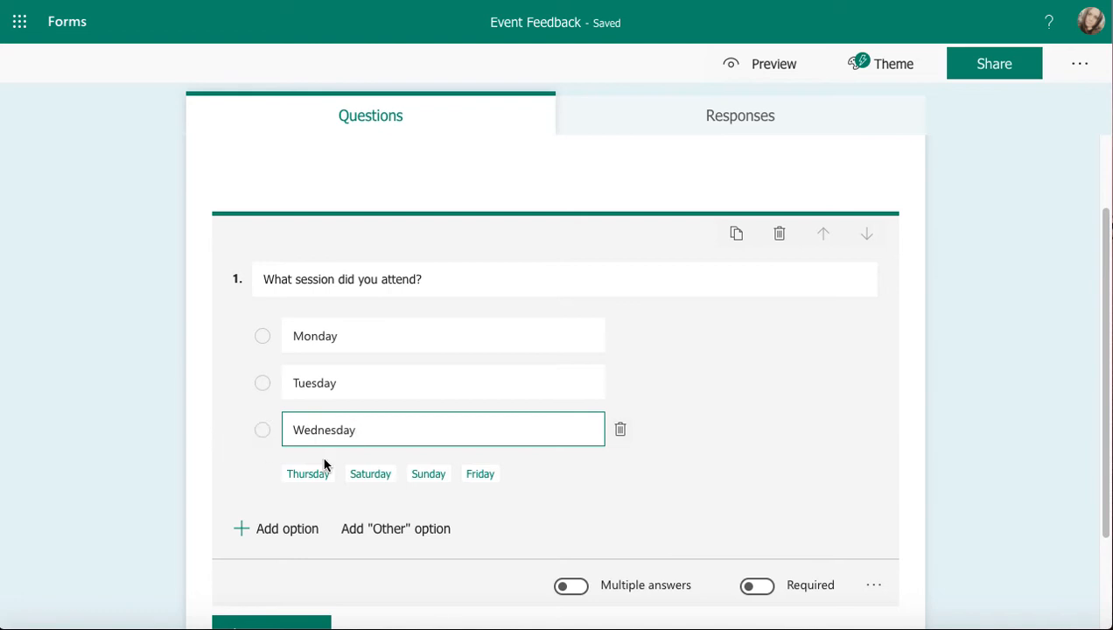
pyautogui.moveTo(539, 609)
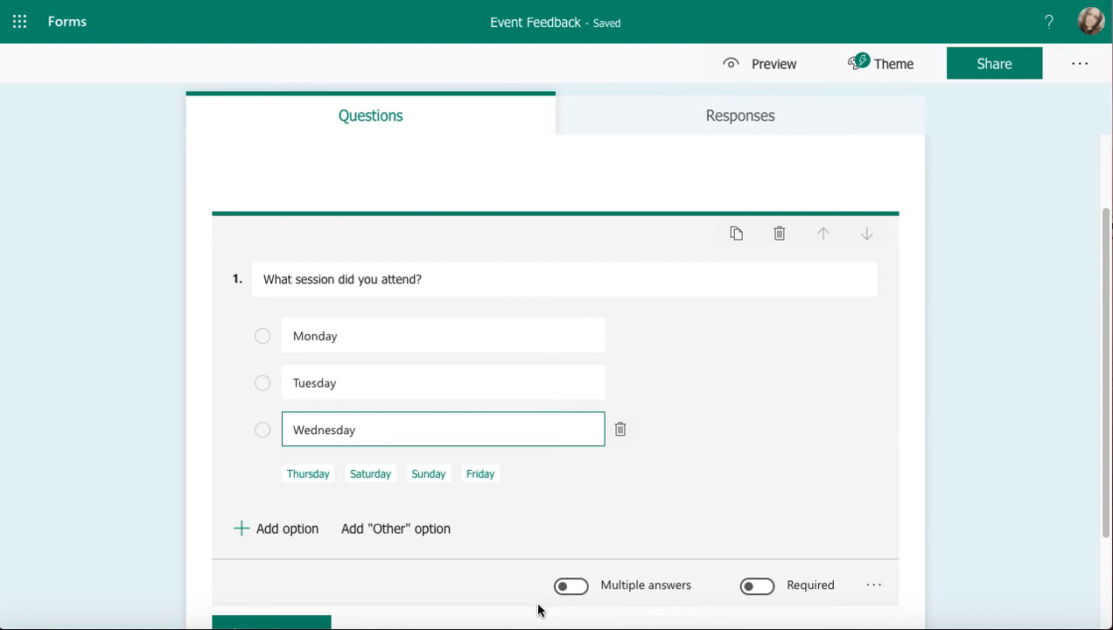
pyautogui.moveTo(570, 585)
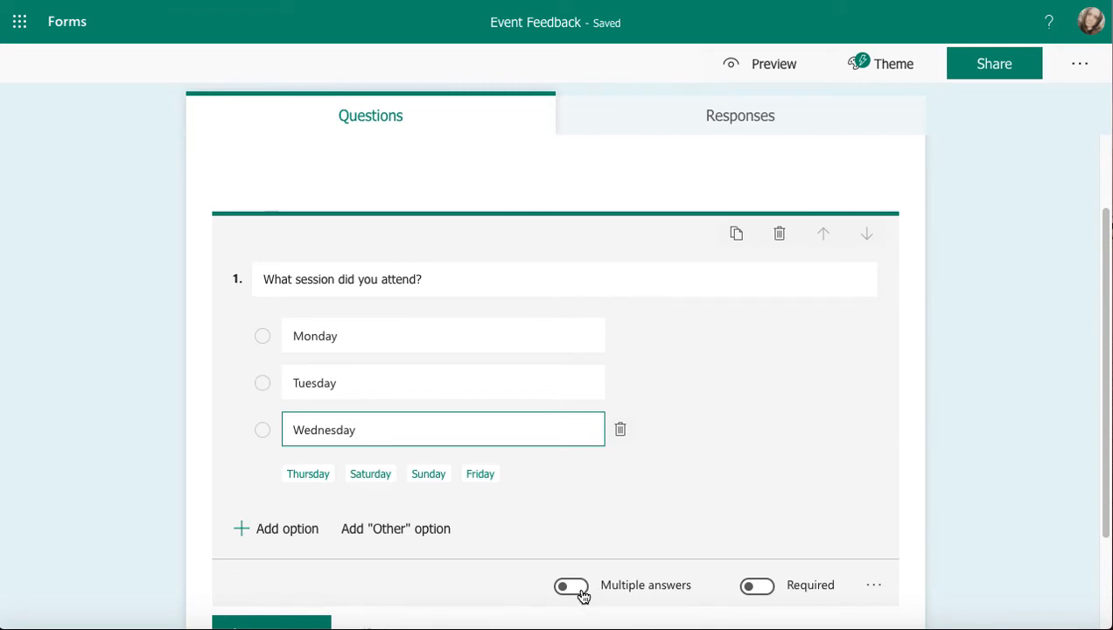
# Enable Multiple answers so respondents can pick several days.
pyautogui.click(570, 585)
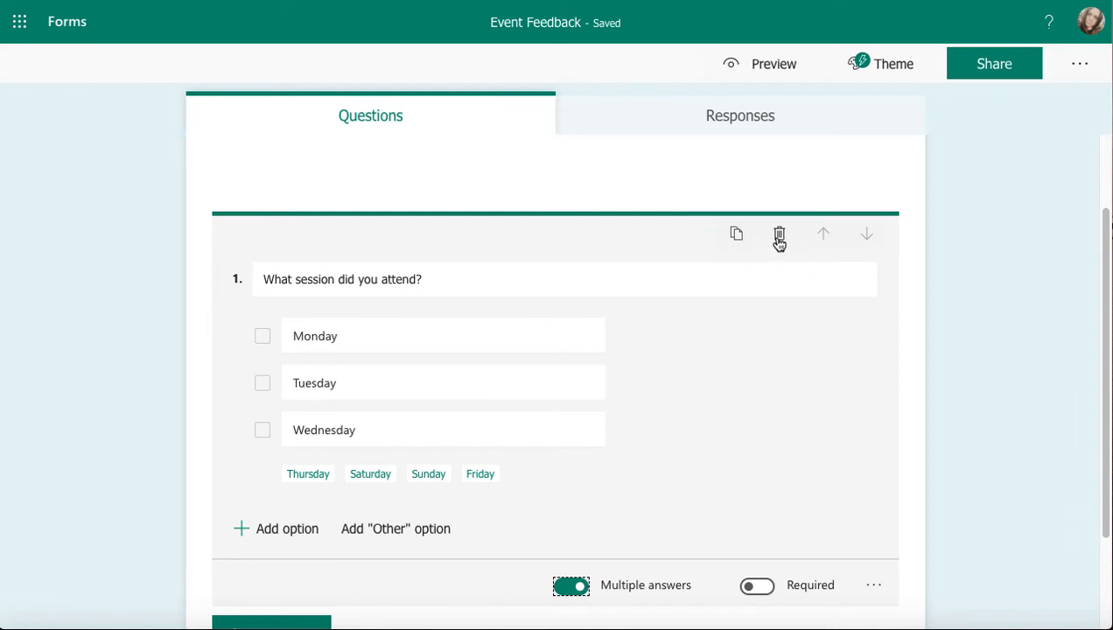
pyautogui.moveTo(864, 234)
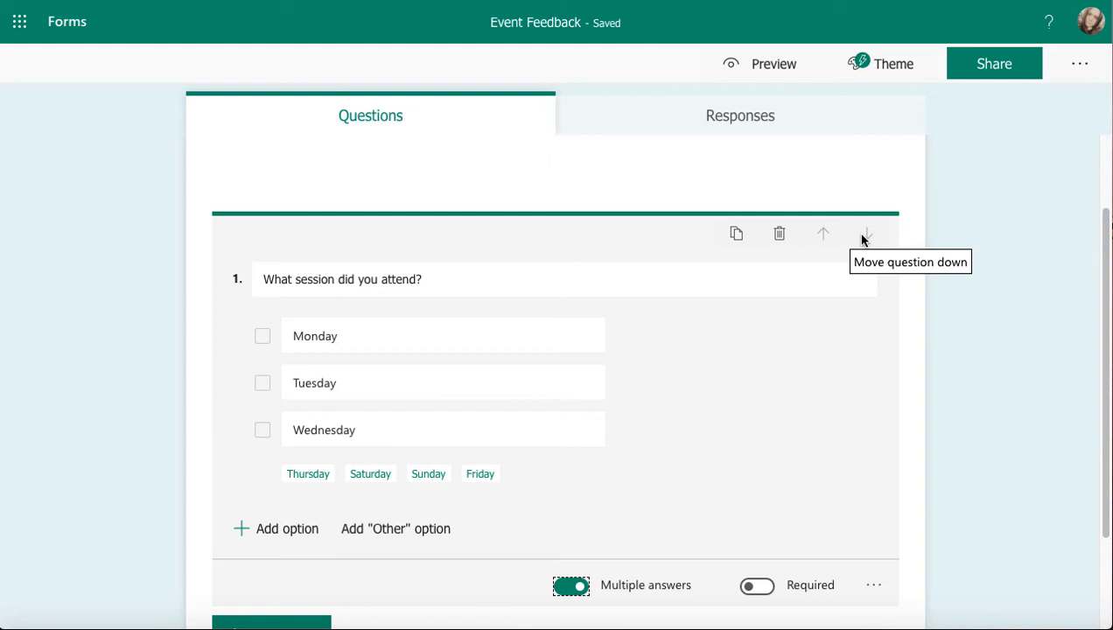
pyautogui.moveTo(751, 616)
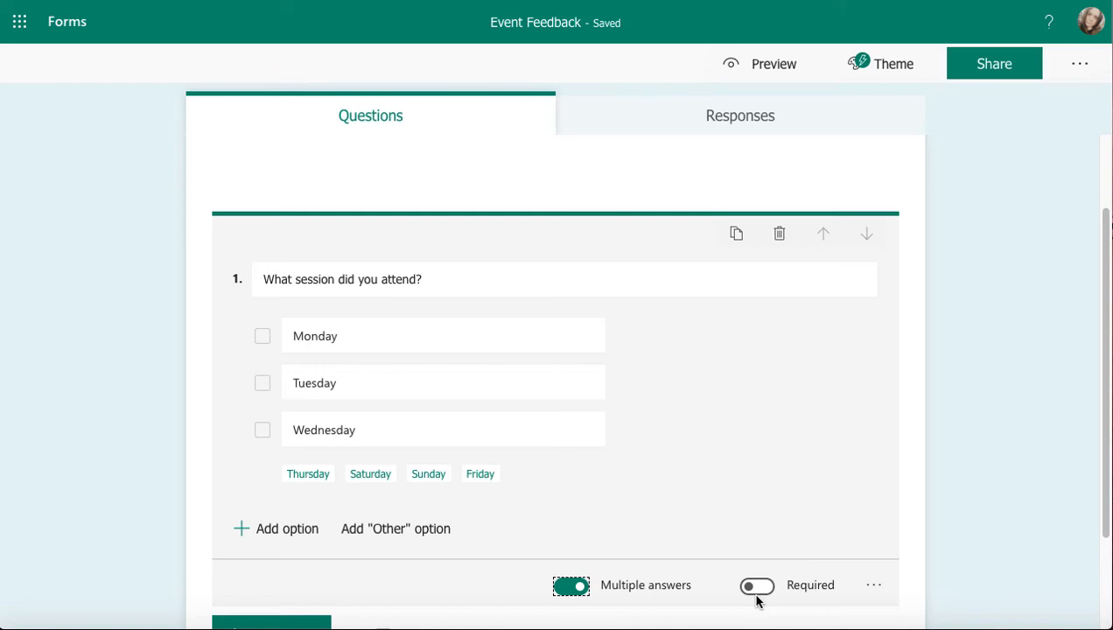
pyautogui.moveTo(872, 599)
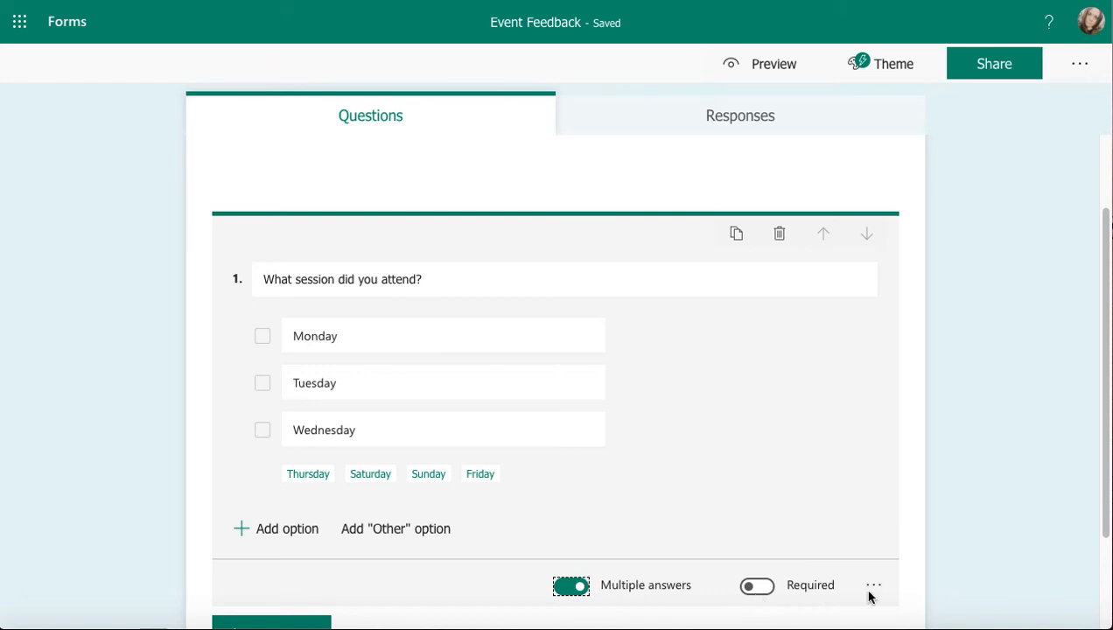
pyautogui.click(873, 585)
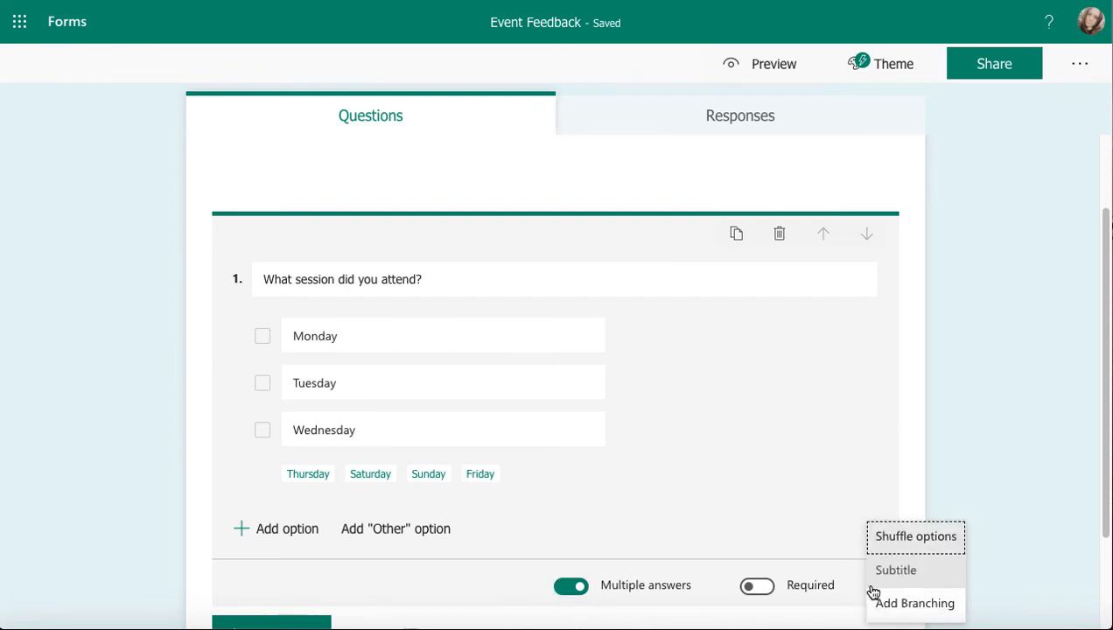
pyautogui.moveTo(915, 536)
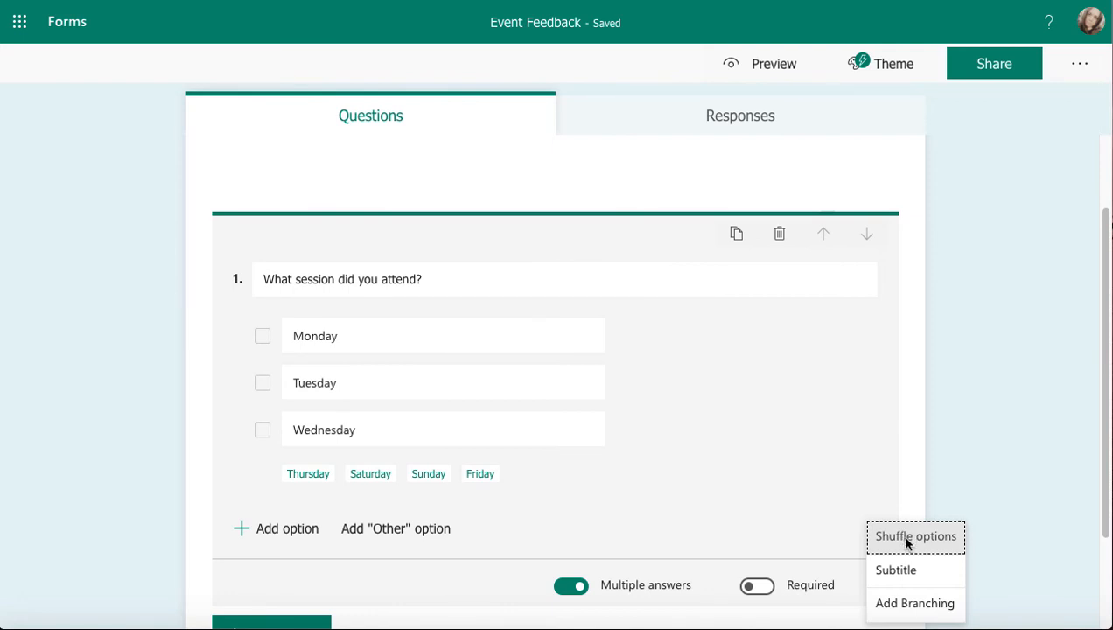
pyautogui.click(916, 535)
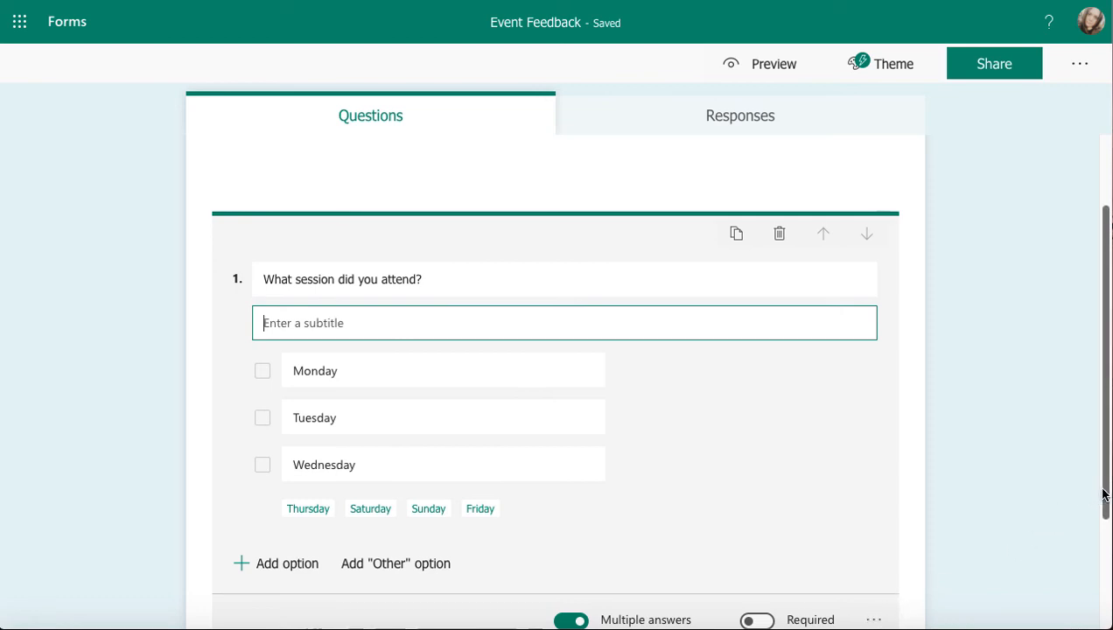
pyautogui.click(341, 280)
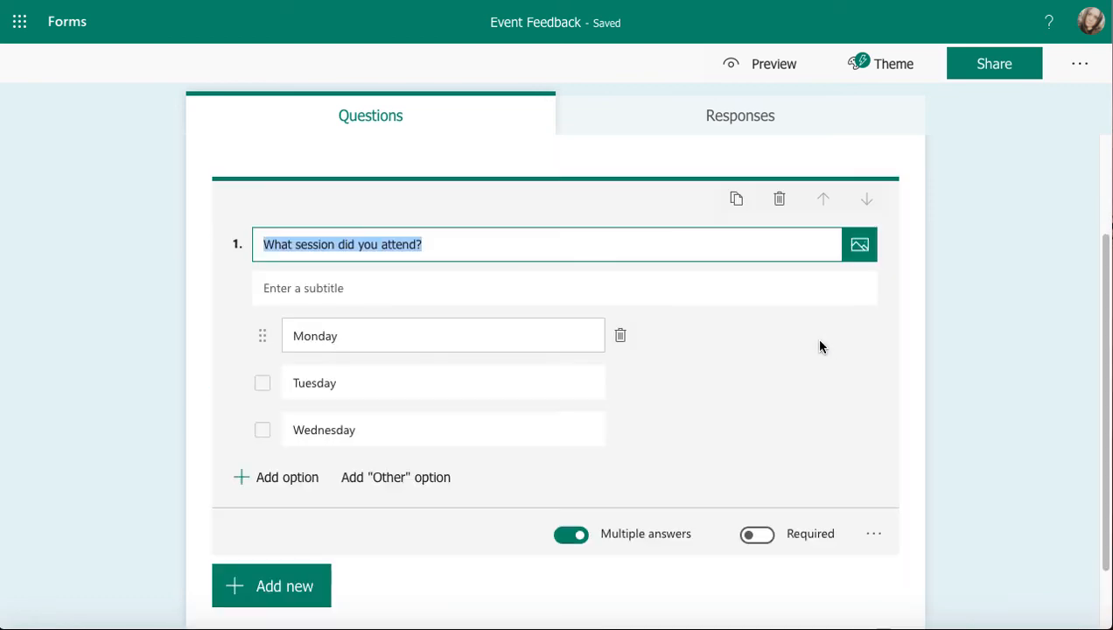
pyautogui.click(874, 534)
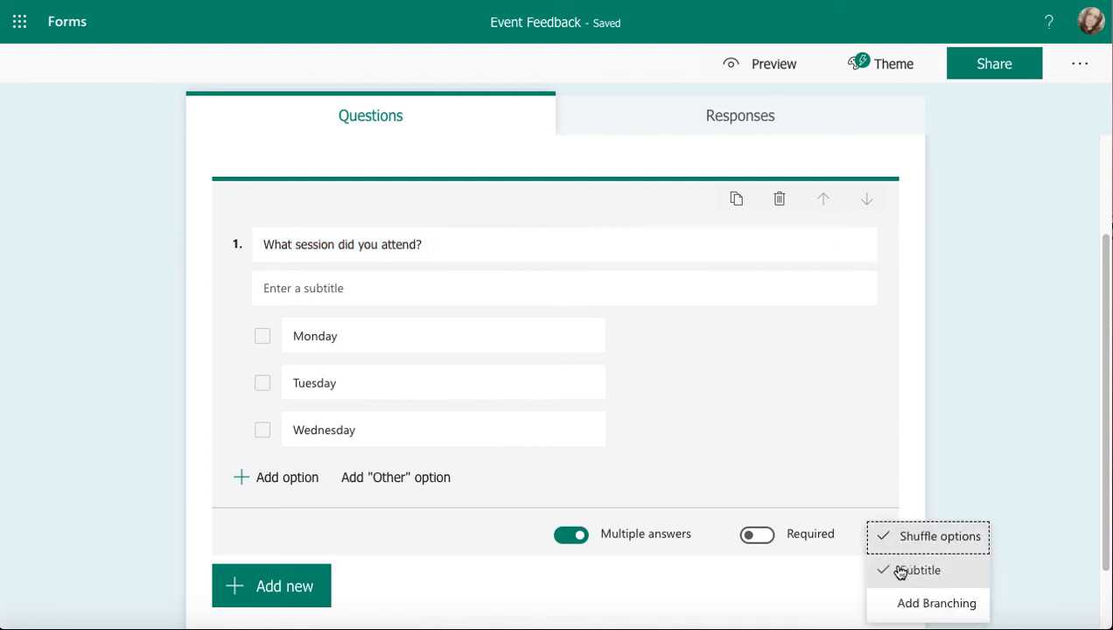
pyautogui.click(917, 571)
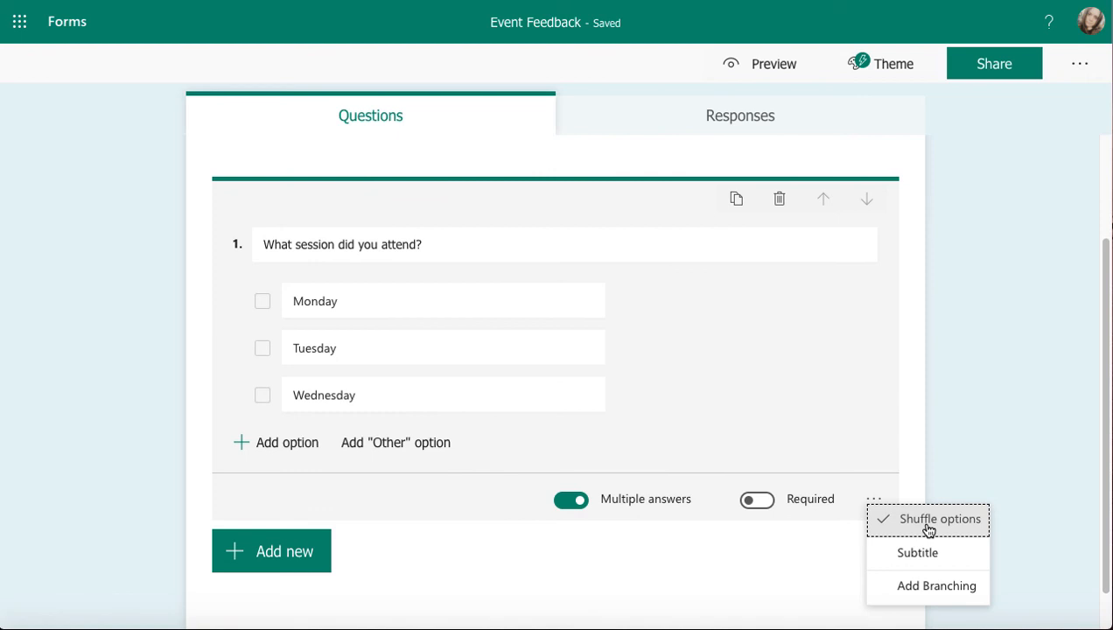
pyautogui.click(938, 518)
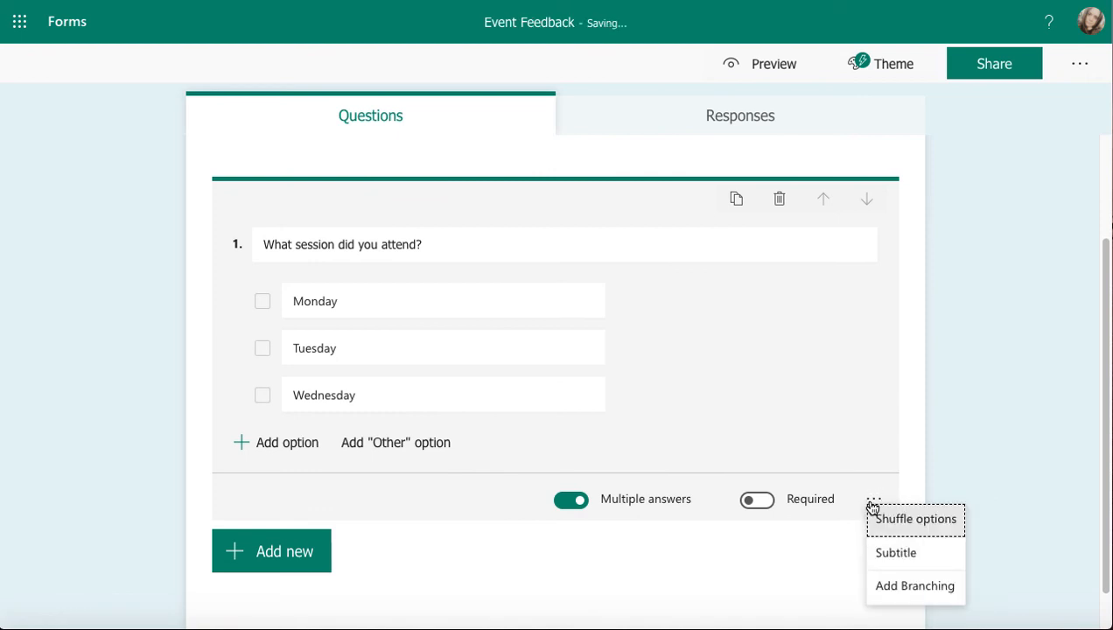